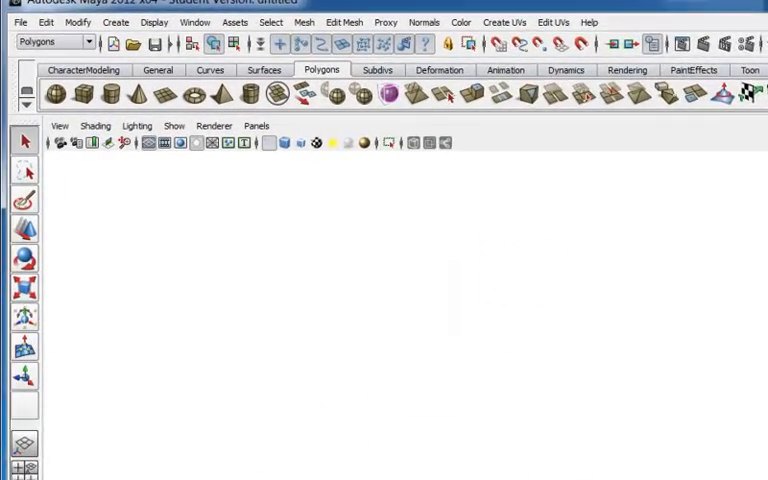
Step: Set the current project to the LittleSquishe folder via File > Set Project
left_click(24, 16)
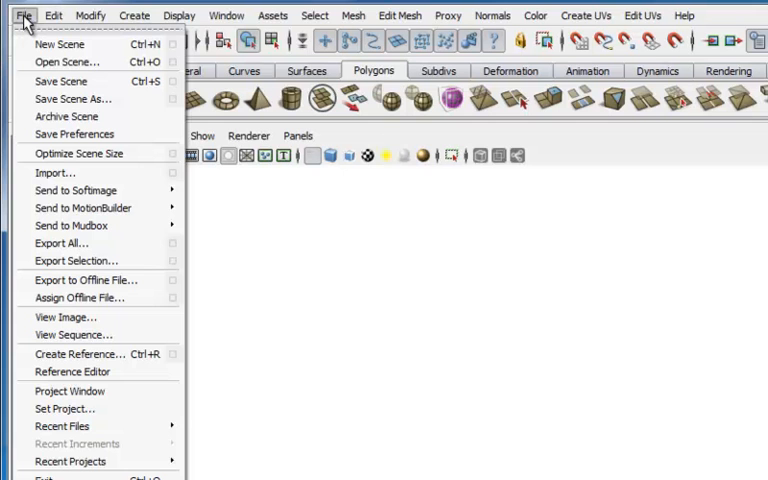
mouse_move(62, 426)
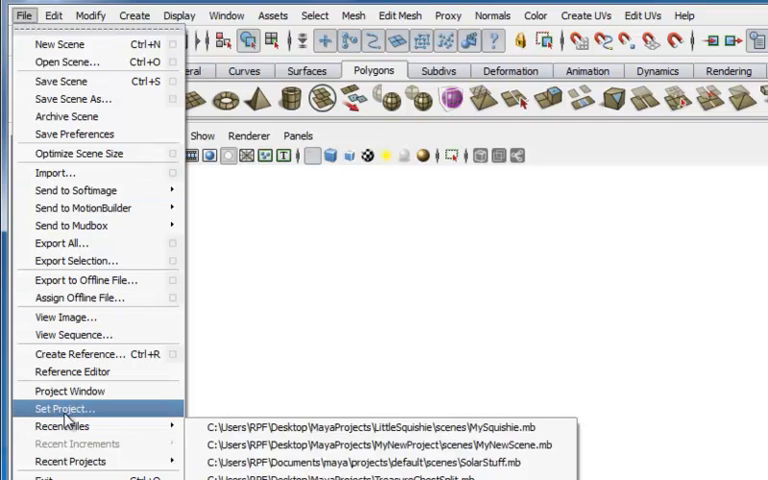
left_click(64, 408)
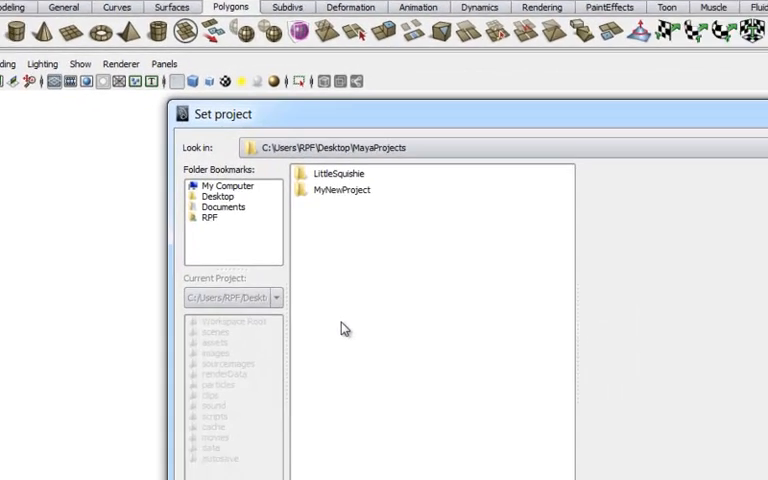
left_click(348, 172)
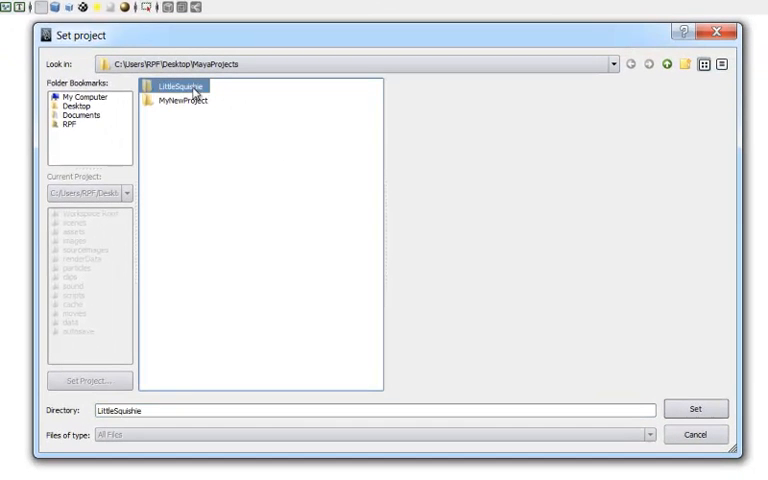
mouse_move(578, 334)
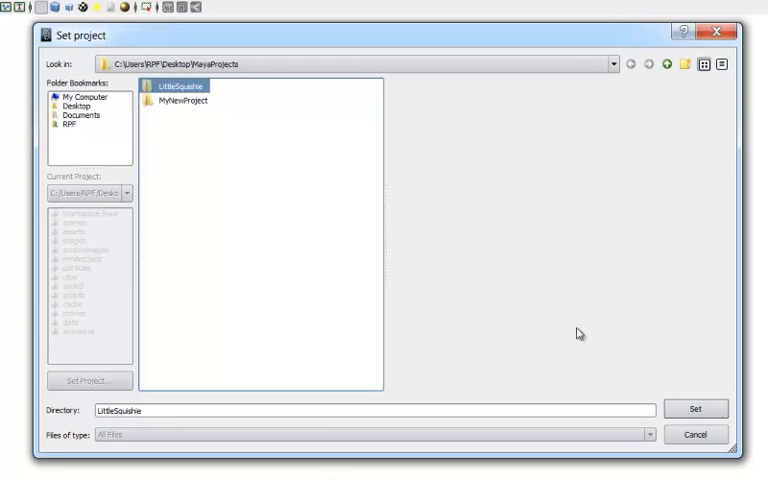
left_click(696, 408)
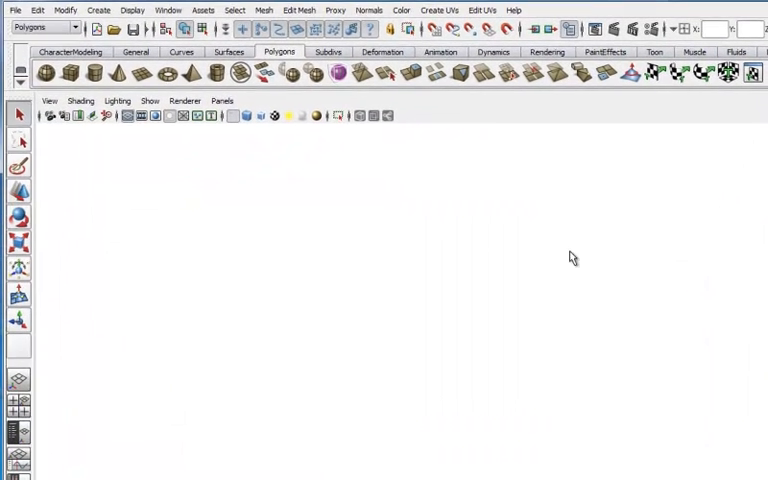
Step: Load the MySquishe.mb scene with the squashed red sphere from the scenes folder
left_click(14, 12)
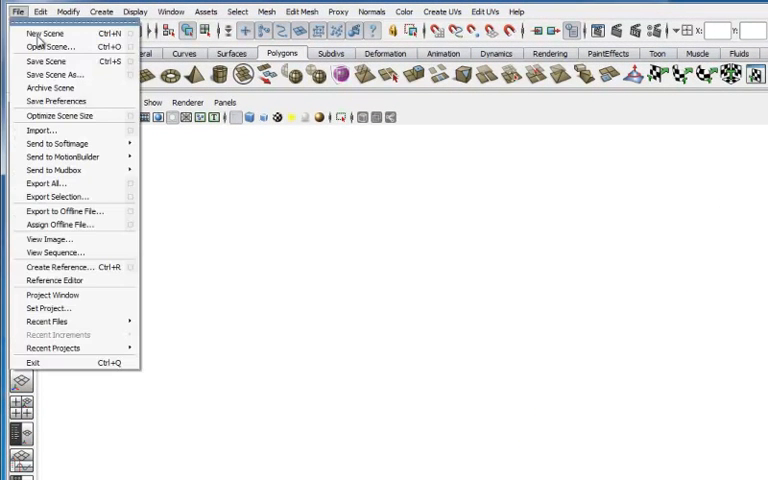
left_click(48, 46)
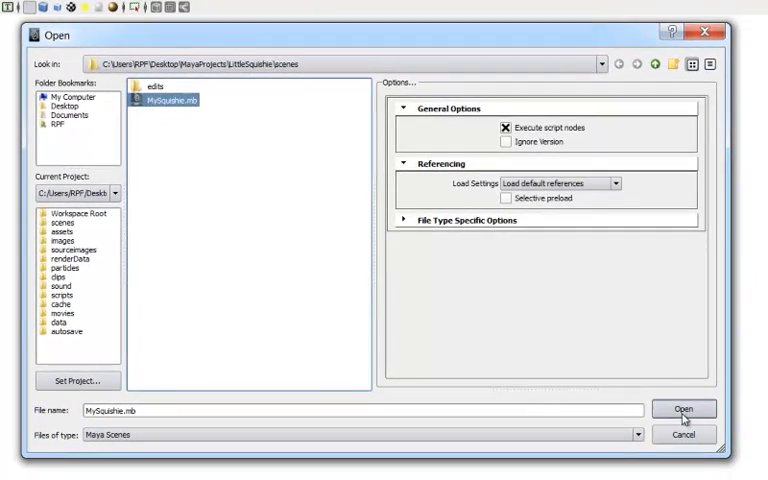
left_click(684, 408)
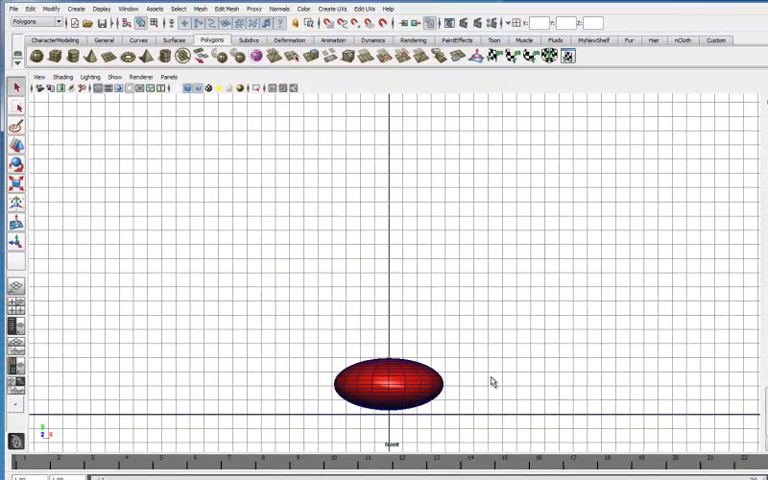
mouse_move(116, 132)
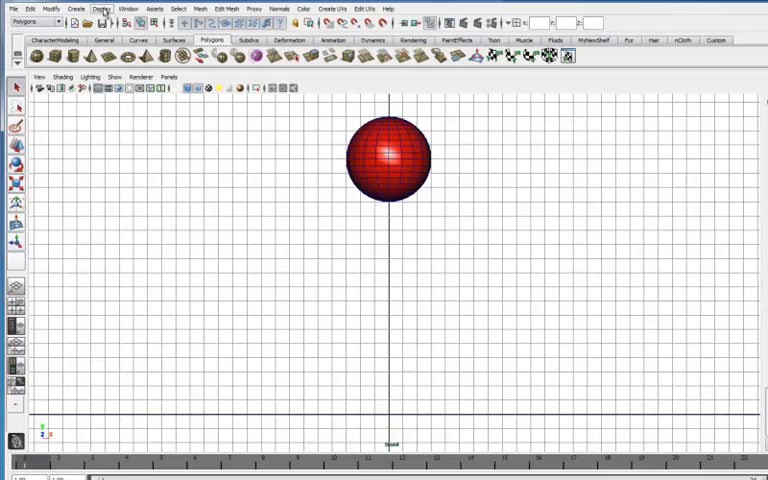
Step: Show the Graph Editor listing the sphere's animated translate and scale channels
left_click(128, 8)
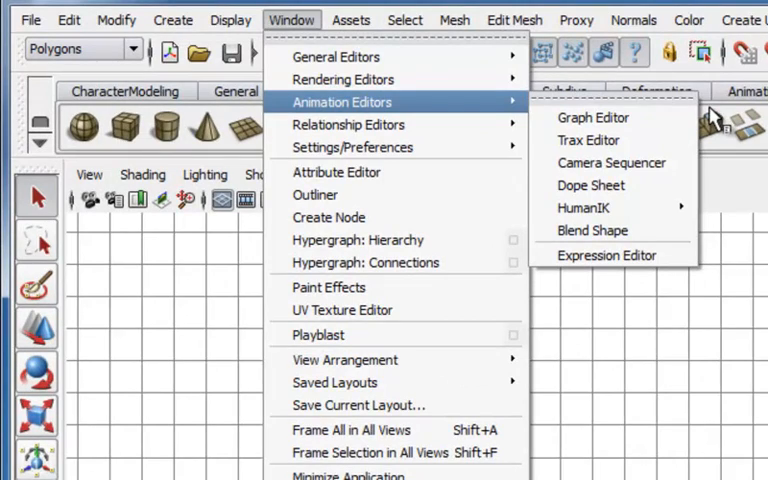
left_click(592, 116)
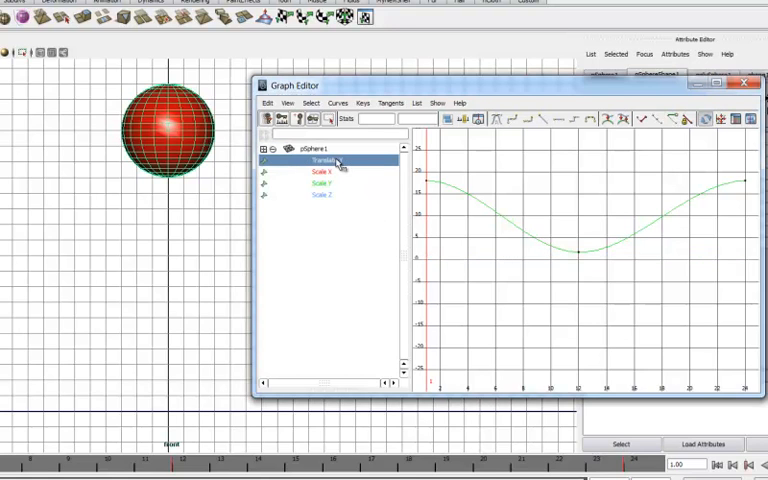
Step: Select Translate Y in the Graph Editor outliner to frame its curve with tangents
left_click(322, 184)
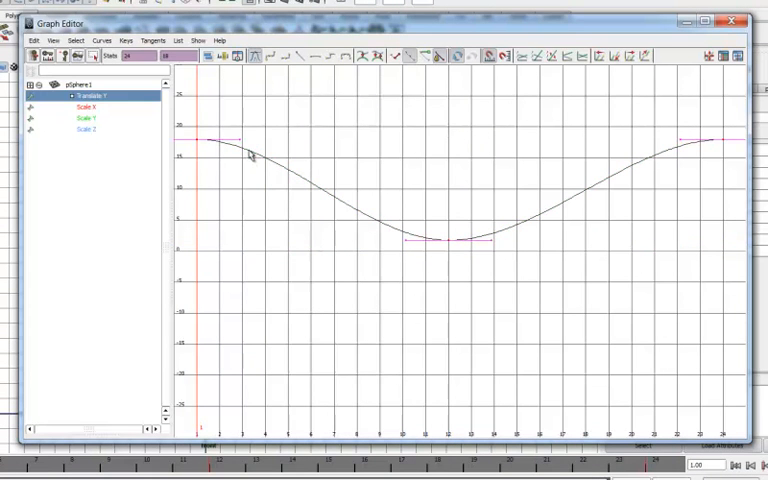
mouse_move(570, 178)
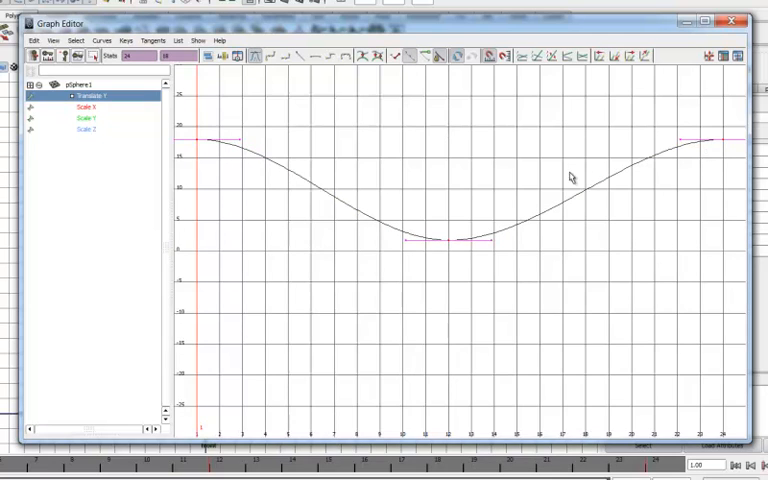
mouse_move(548, 212)
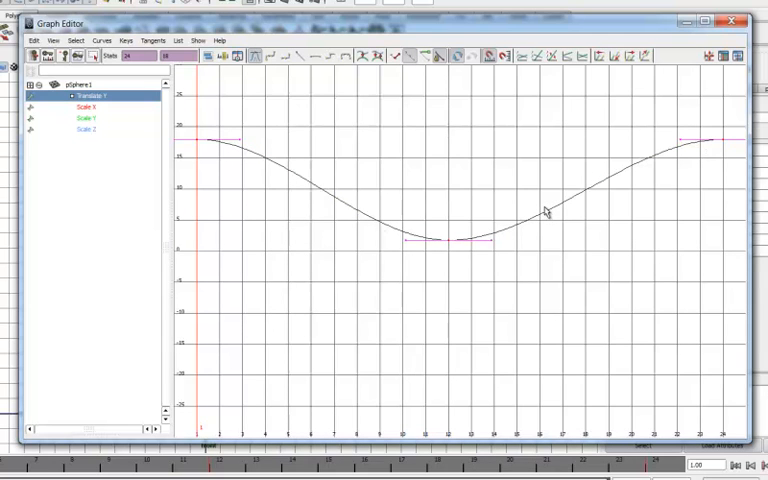
mouse_move(548, 184)
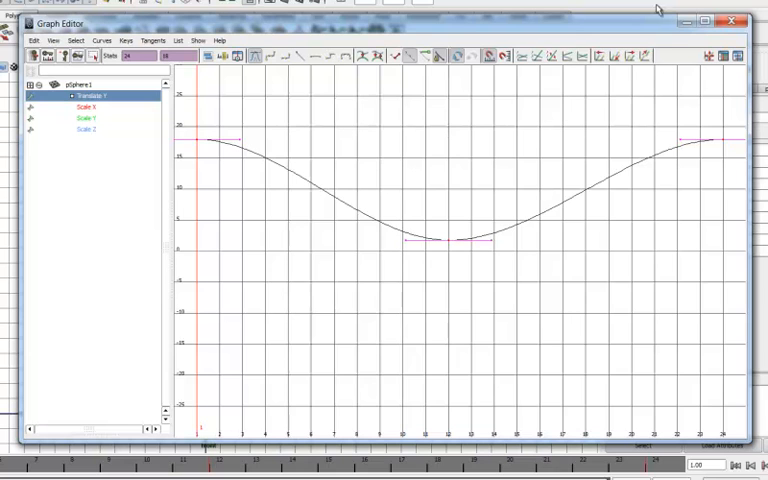
mouse_move(688, 20)
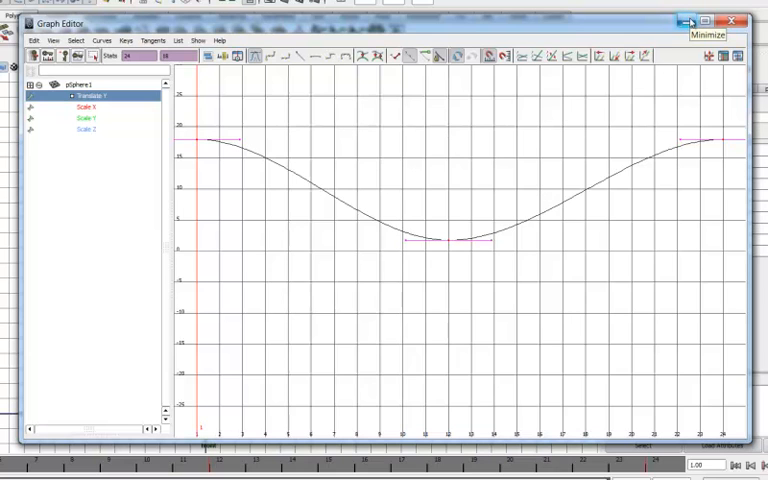